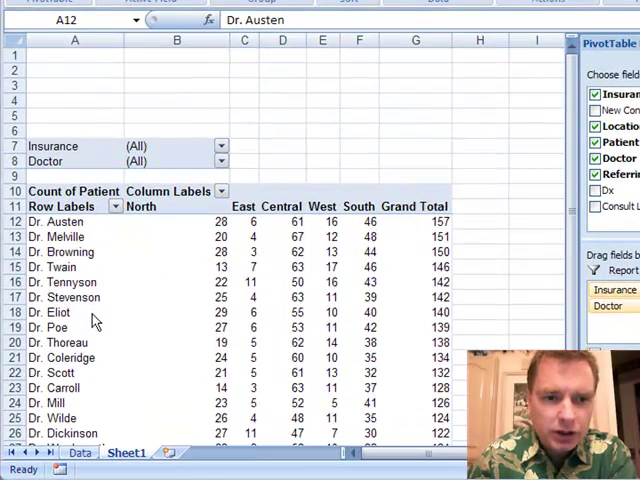
{"action": "mouse_move", "coordinate": [375, 220]}
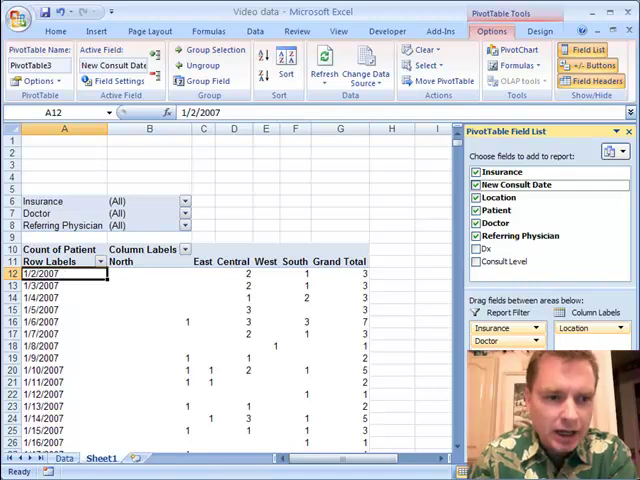
- Group the pivot table's new consult dates by months and years instead of days
{"action": "left_click", "coordinate": [44, 297]}
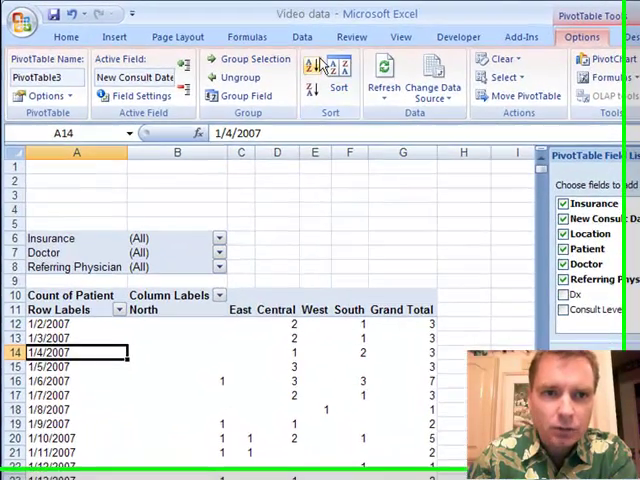
{"action": "left_click", "coordinate": [239, 95]}
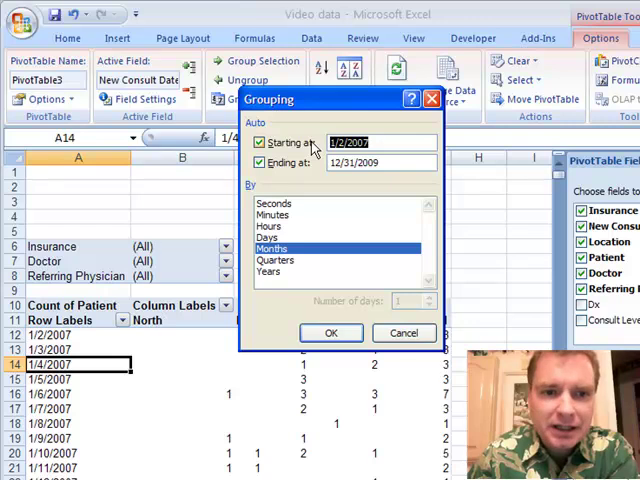
{"action": "left_click", "coordinate": [268, 237]}
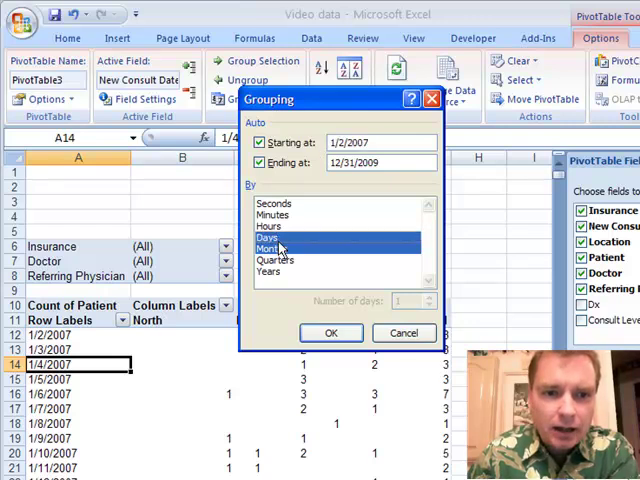
{"action": "left_click", "coordinate": [268, 238]}
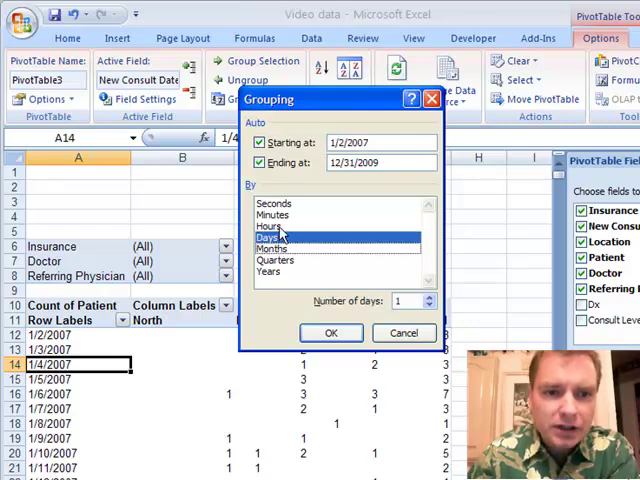
{"action": "left_click", "coordinate": [400, 301]}
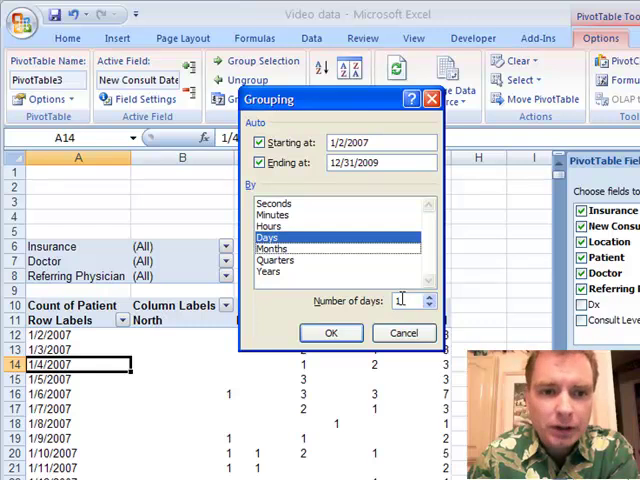
{"action": "left_click", "coordinate": [273, 248]}
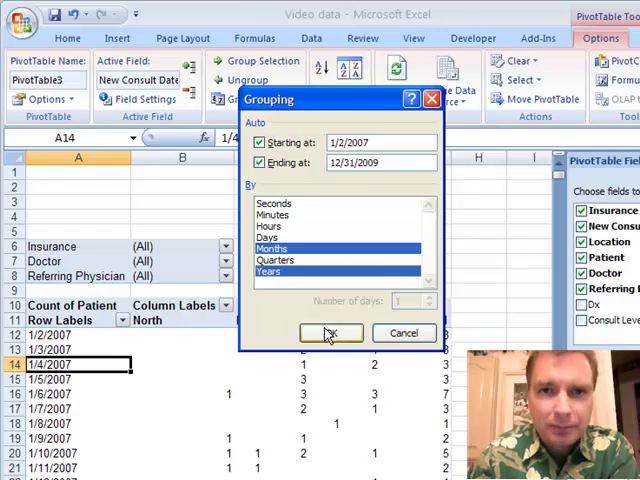
{"action": "left_click", "coordinate": [331, 333]}
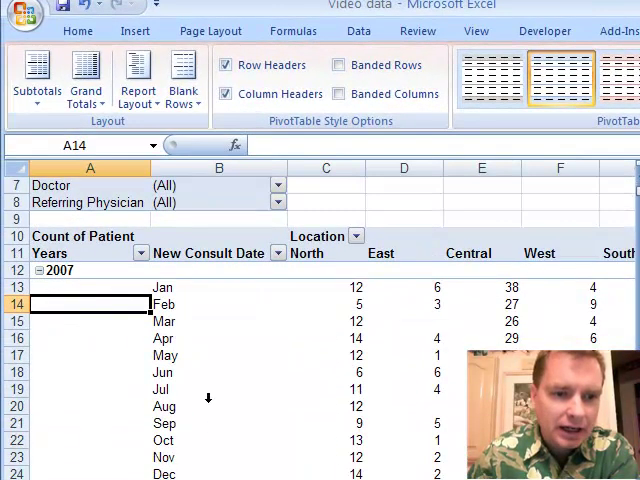
{"action": "left_click", "coordinate": [138, 77]}
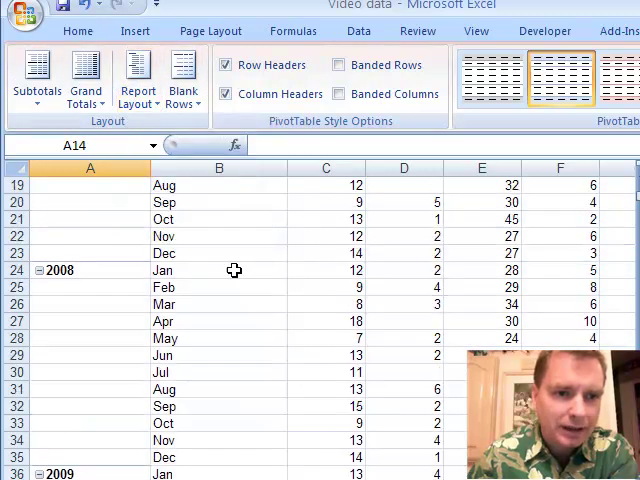
{"action": "left_click", "coordinate": [138, 78]}
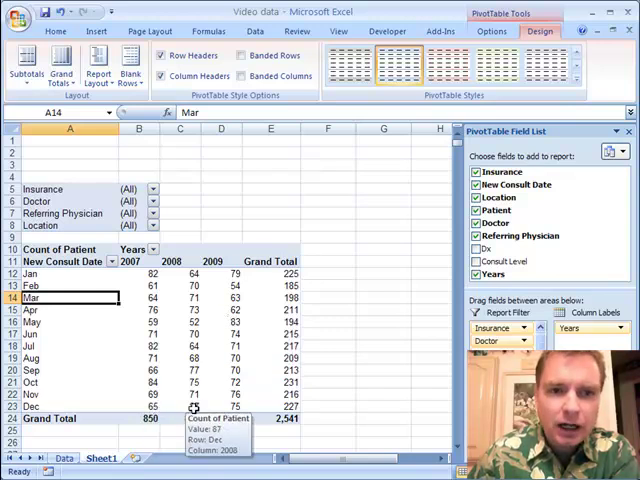
{"action": "mouse_move", "coordinate": [219, 290]}
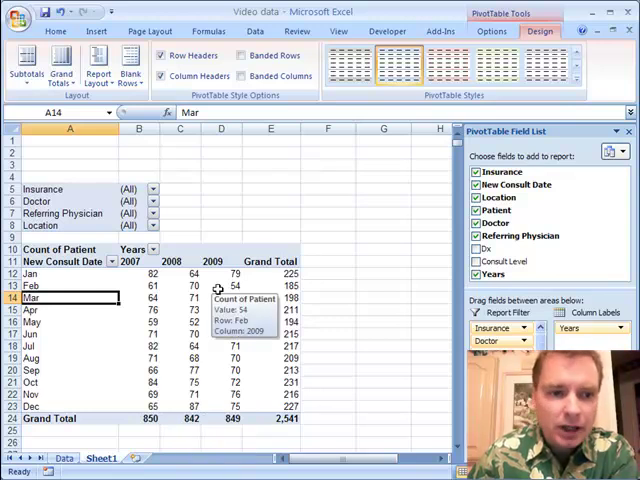
{"action": "mouse_move", "coordinate": [392, 340]}
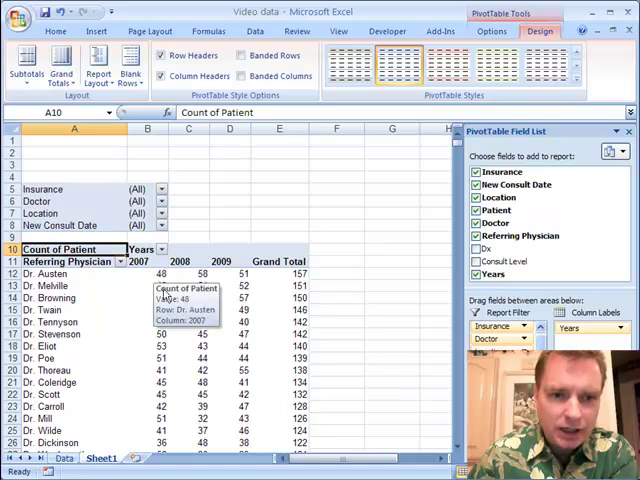
- Select Dr. Austen's 2008 consult count cell
{"action": "left_click", "coordinate": [220, 319]}
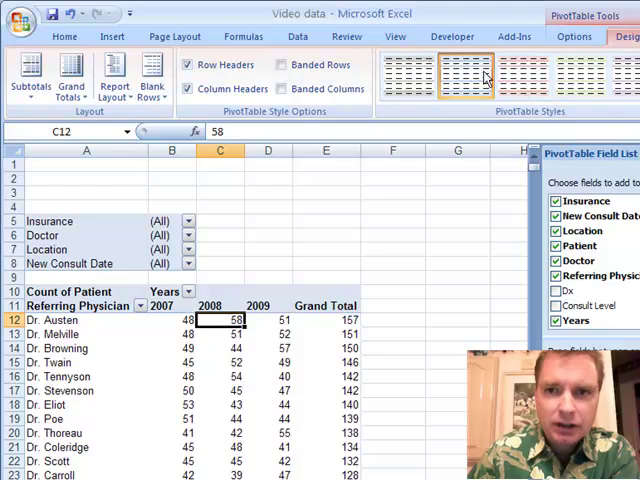
- Sort referring physicians by 2008 consult counts, largest to smallest
{"action": "left_click", "coordinate": [575, 36]}
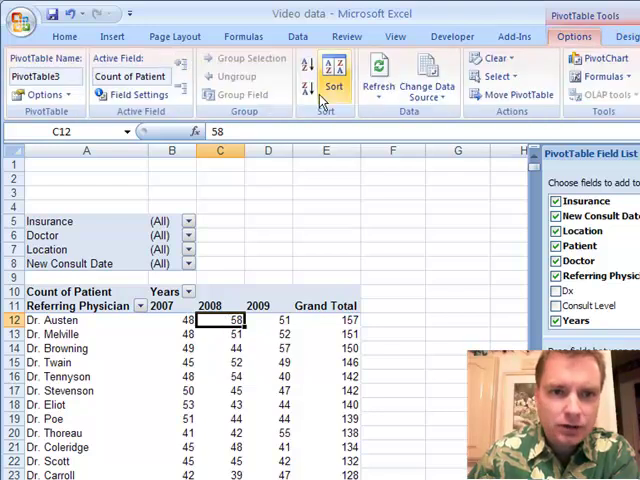
{"action": "left_click", "coordinate": [334, 75]}
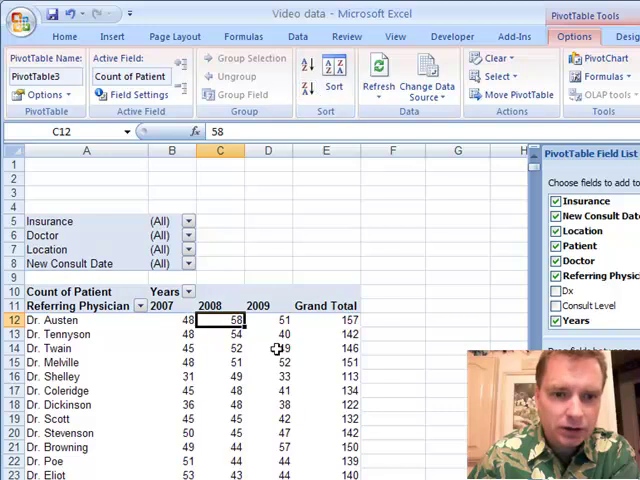